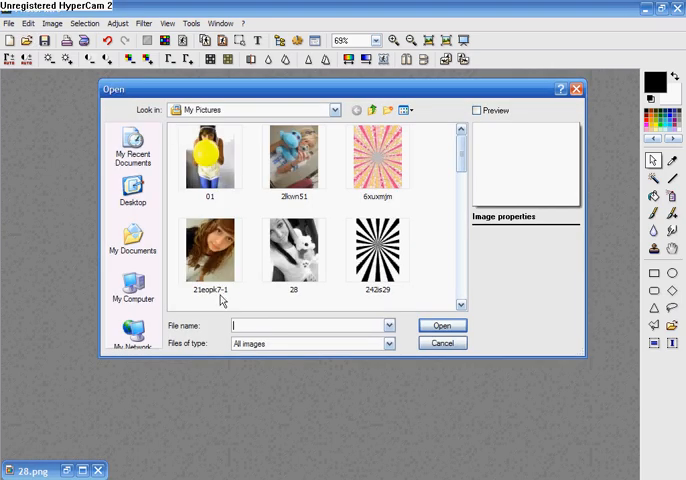
# Open the curly-haired portrait photo from My Pictures
pyautogui.doubleClick(210, 250)
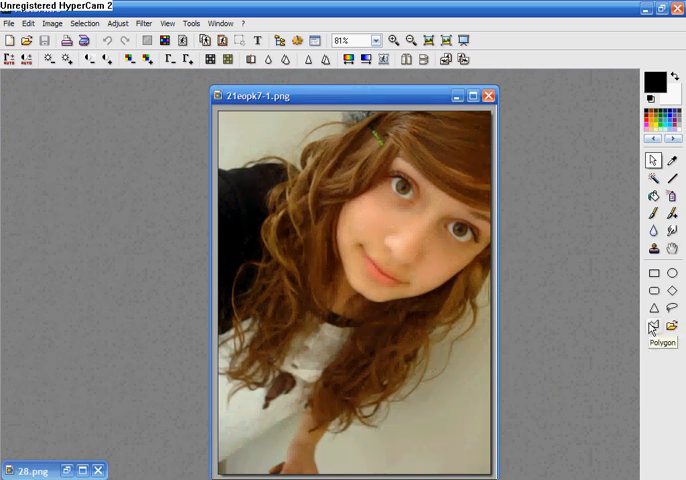
# Trace a closed polygon selection around the girl's hair and body
pyautogui.click(396, 40)
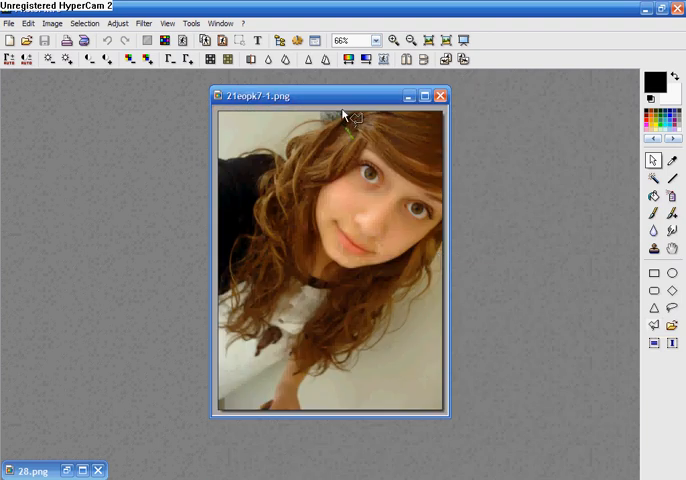
pyautogui.moveTo(338, 128)
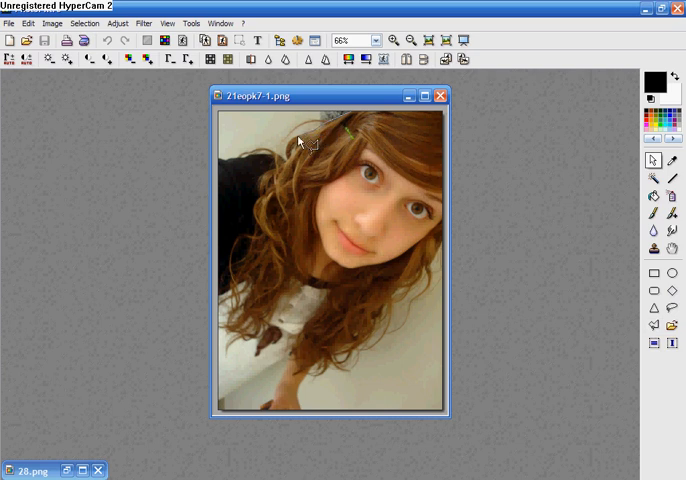
pyautogui.moveTo(292, 152)
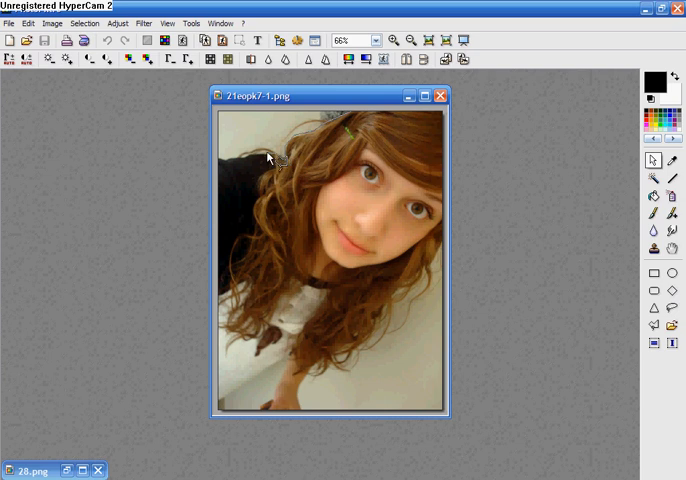
pyautogui.moveTo(262, 160)
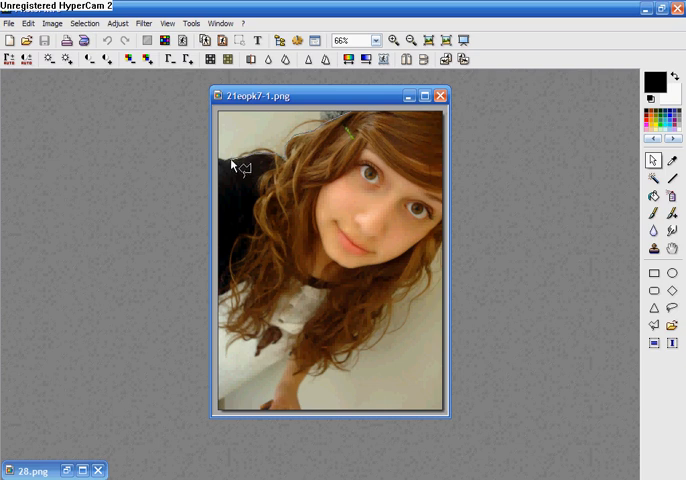
pyautogui.moveTo(228, 166)
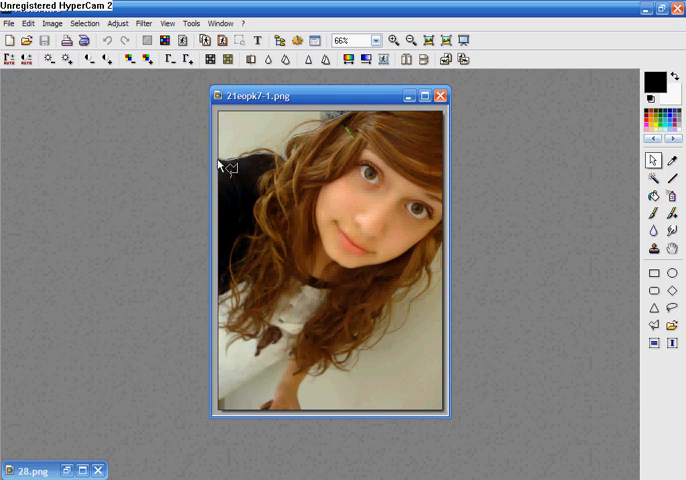
pyautogui.click(214, 160)
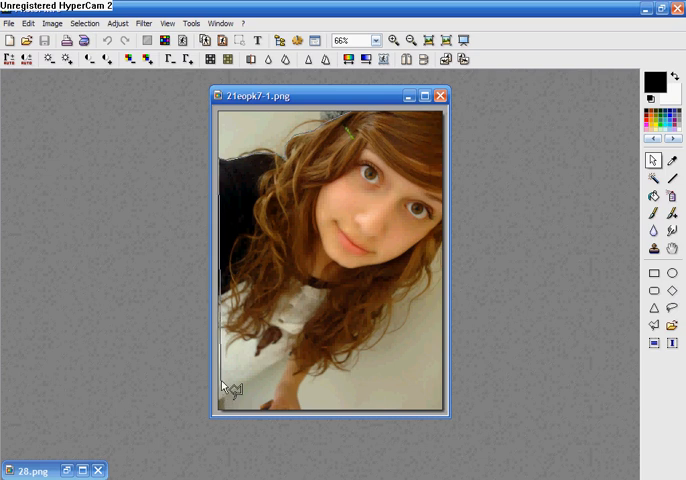
pyautogui.moveTo(238, 390)
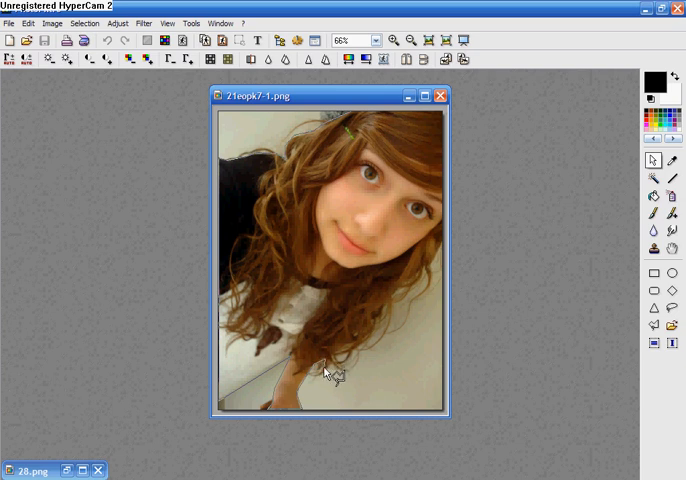
pyautogui.moveTo(318, 382)
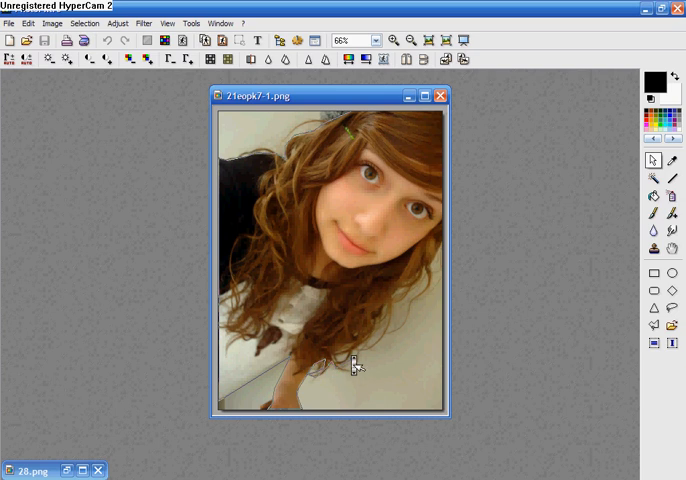
pyautogui.moveTo(372, 344)
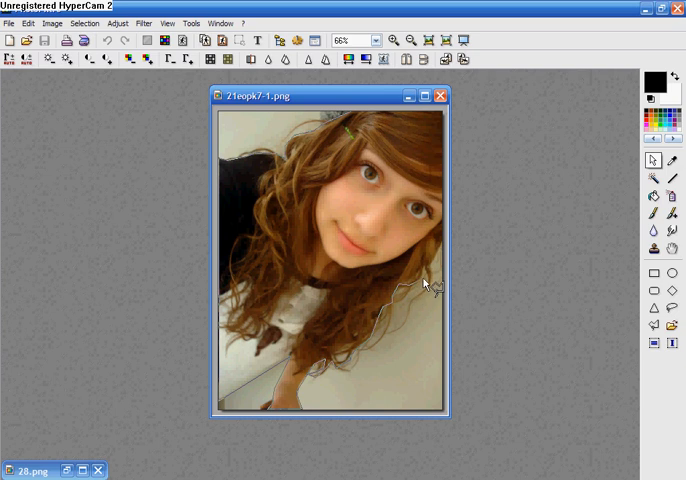
pyautogui.moveTo(432, 278)
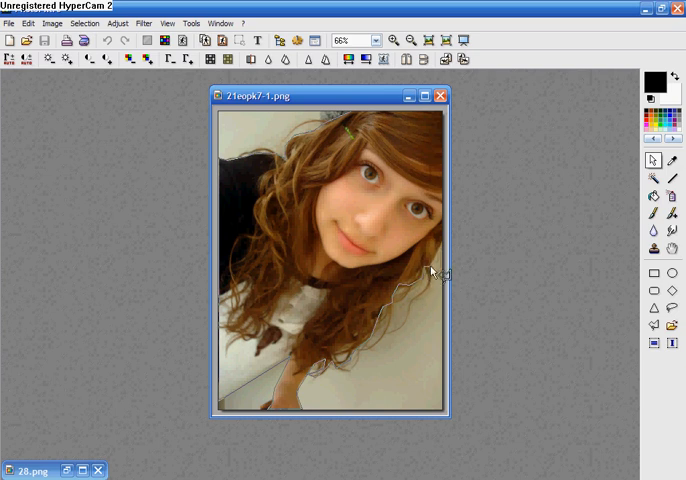
pyautogui.moveTo(448, 250)
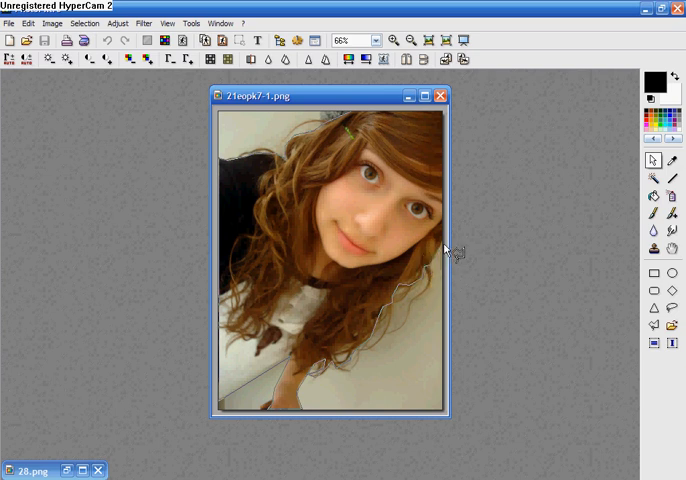
pyautogui.moveTo(450, 132)
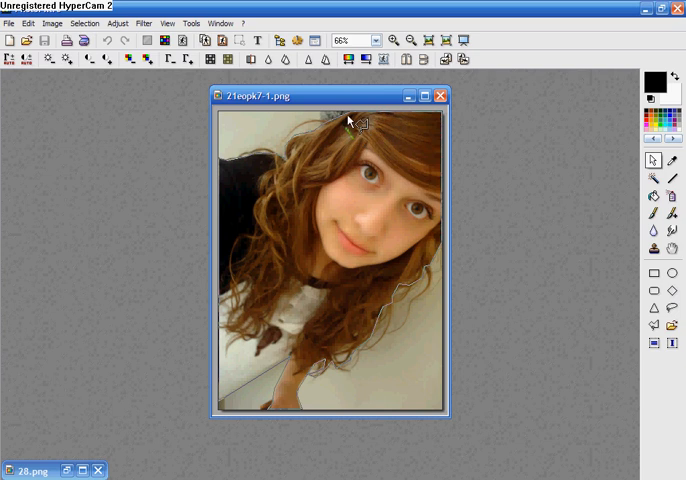
pyautogui.click(168, 40)
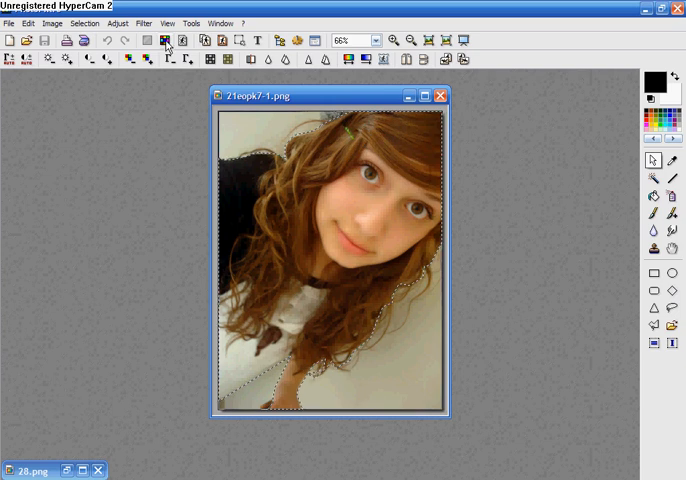
pyautogui.moveTo(148, 64)
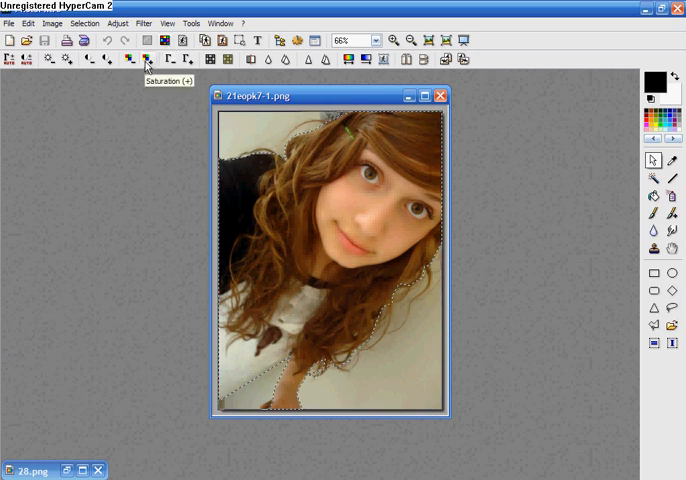
# Lower the selection's saturation for muted, desaturated colours
pyautogui.click(146, 58)
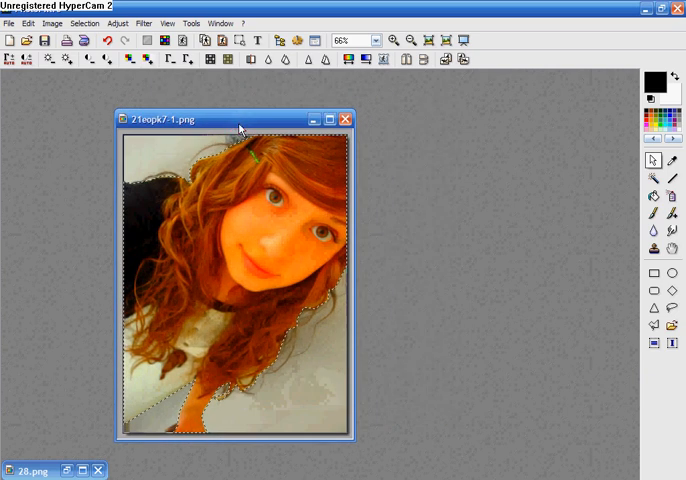
pyautogui.click(144, 24)
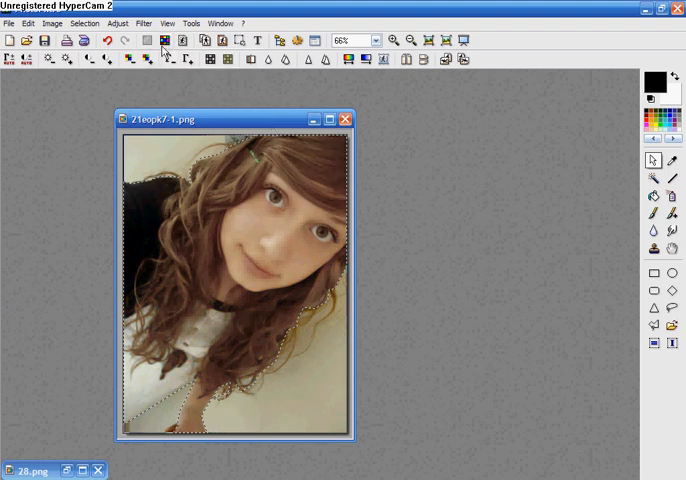
pyautogui.moveTo(152, 60)
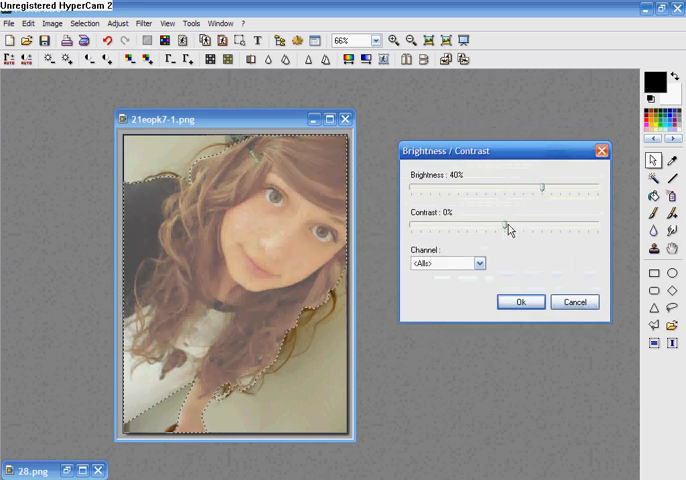
# Apply Yellow-channel Brightness 20%, Contrast 10%, then hide the selection outline
pyautogui.moveTo(506, 222); pyautogui.dragTo(512, 222)
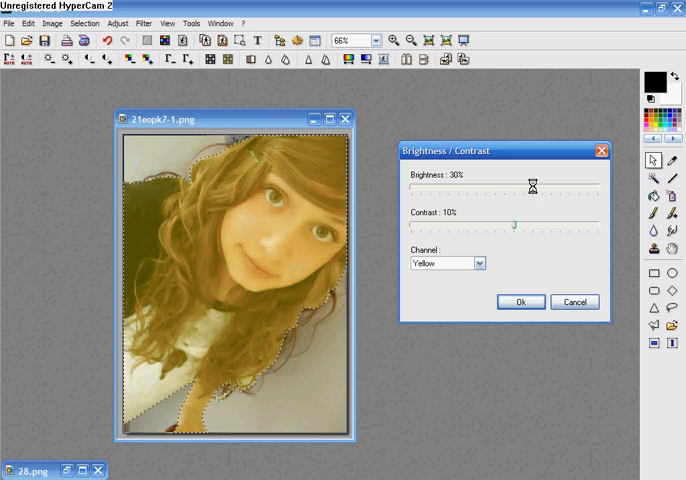
pyautogui.moveTo(532, 184); pyautogui.dragTo(518, 188)
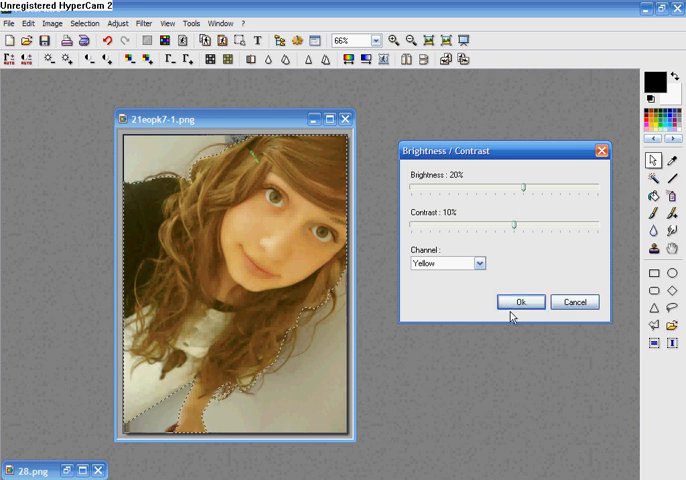
pyautogui.click(520, 300)
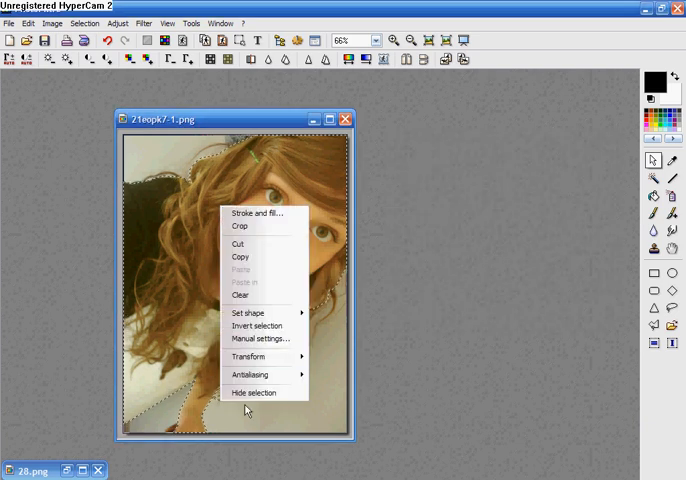
pyautogui.click(254, 392)
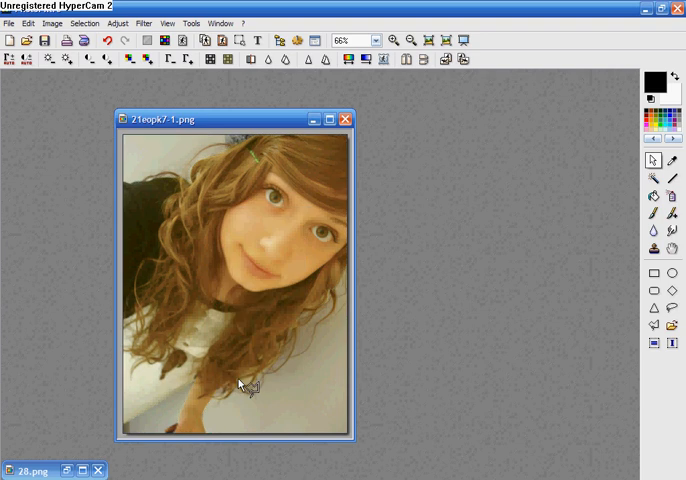